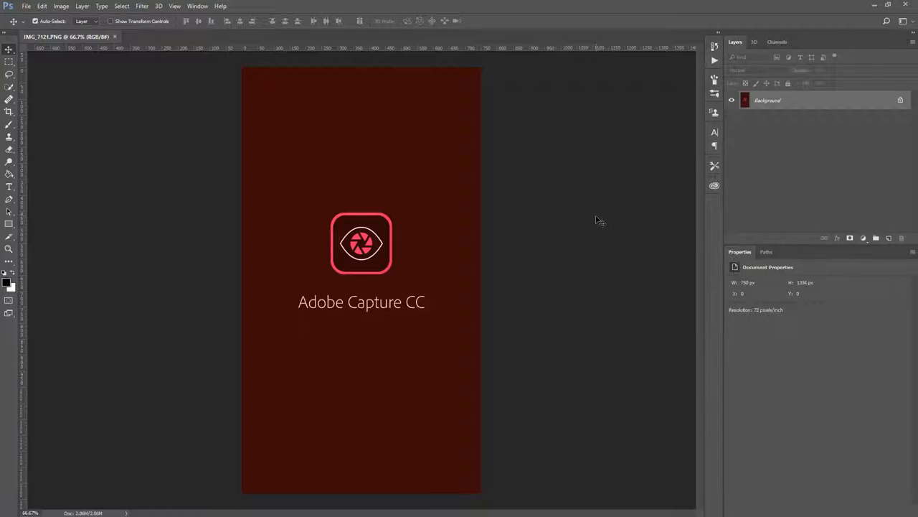
mouse_move(594, 259)
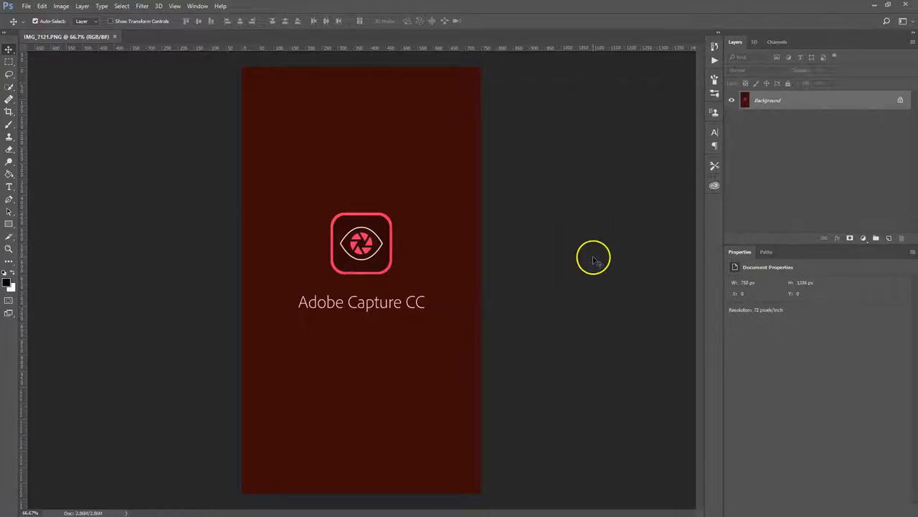
mouse_move(594, 258)
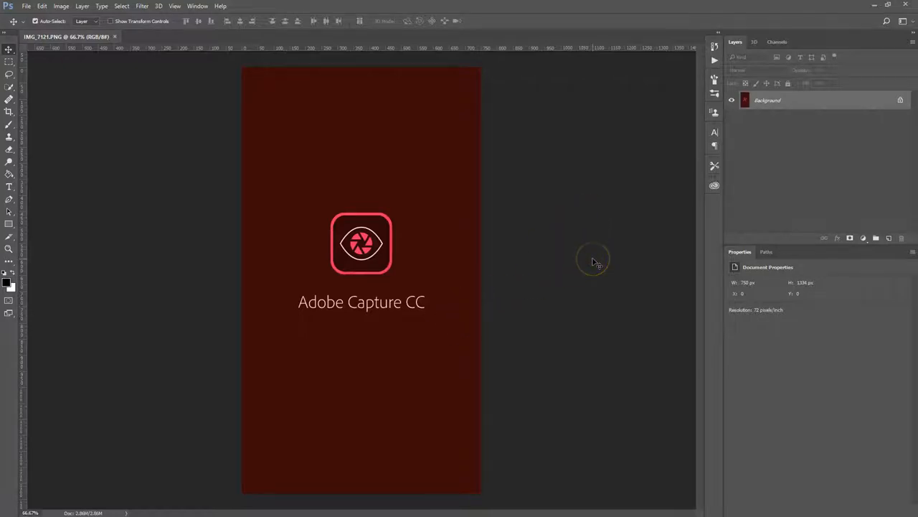
mouse_move(595, 261)
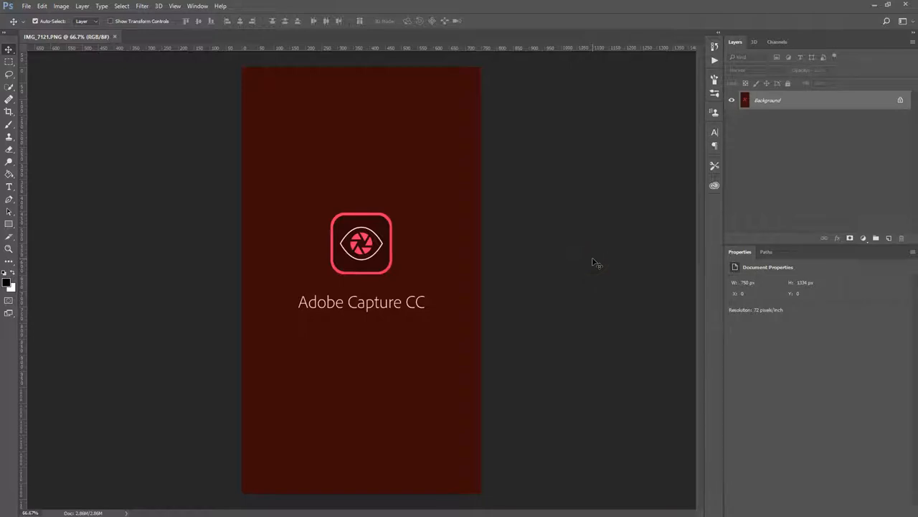
mouse_move(588, 253)
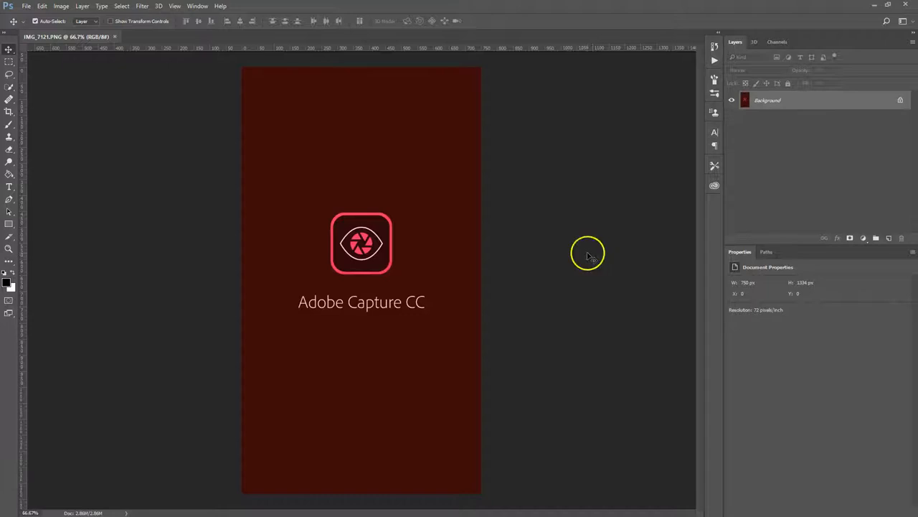
- Start a new colour theme in Adobe Capture CC, capturing the colours from the camera
click(715, 184)
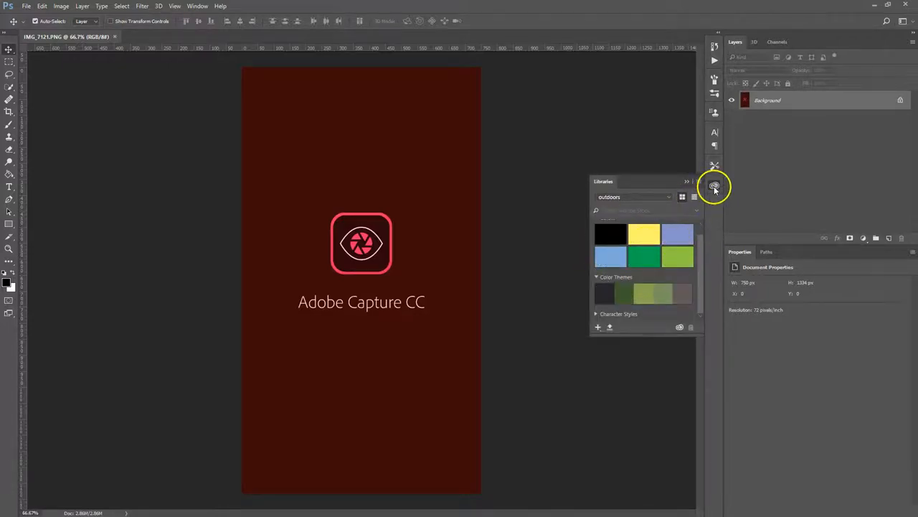
click(715, 186)
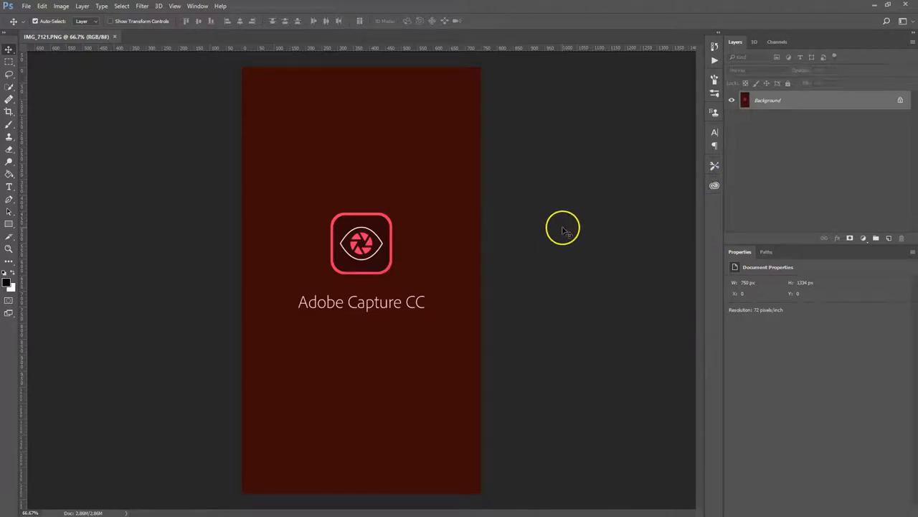
mouse_move(124, 361)
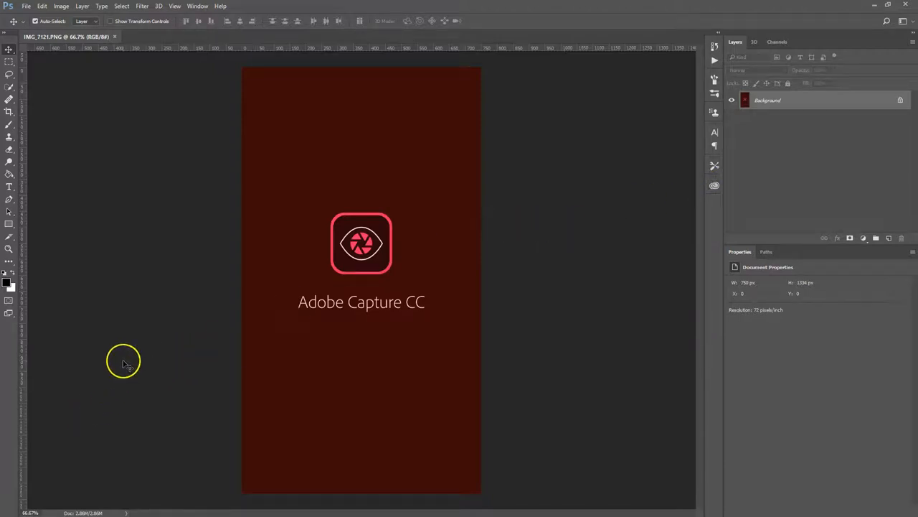
mouse_move(96, 380)
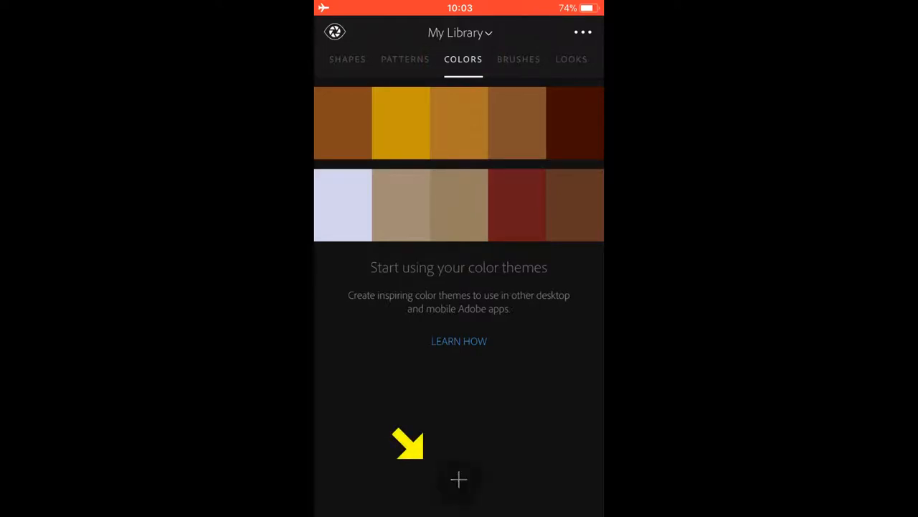
click(460, 479)
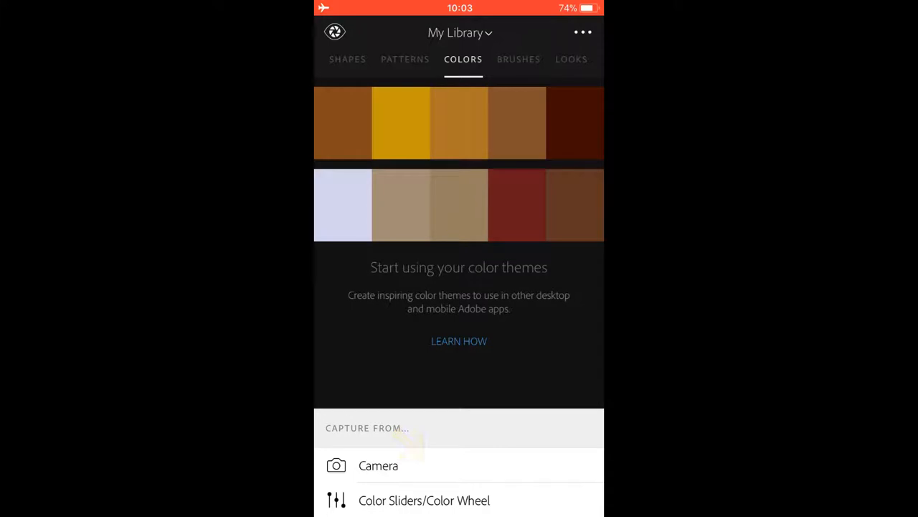
click(379, 465)
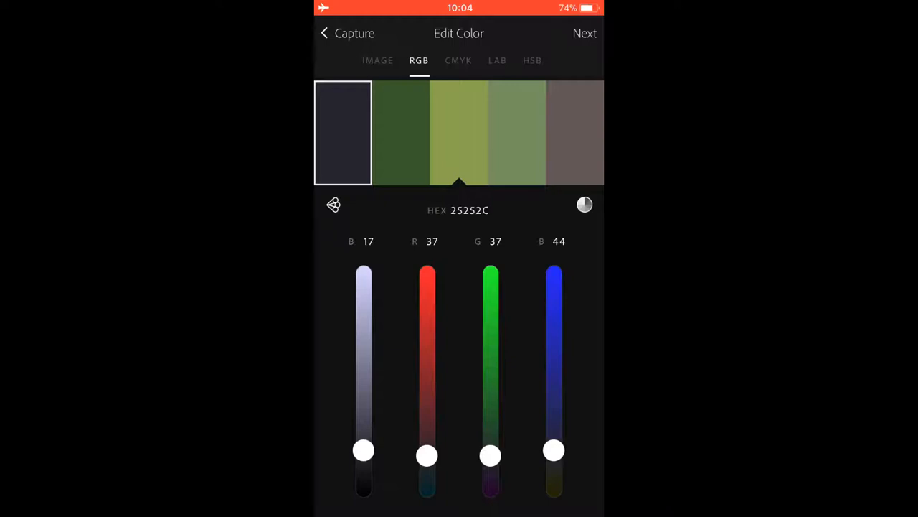
- Name the captured colour theme 'Outside'
click(586, 33)
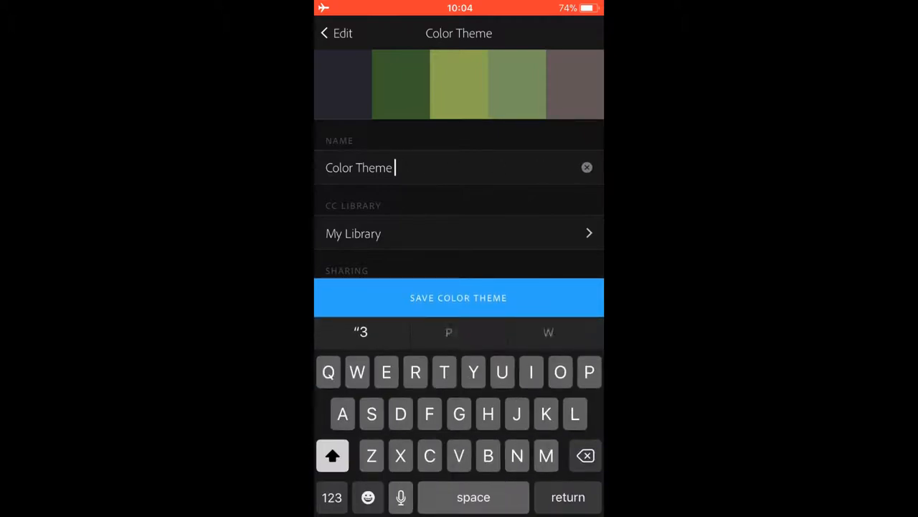
click(587, 166)
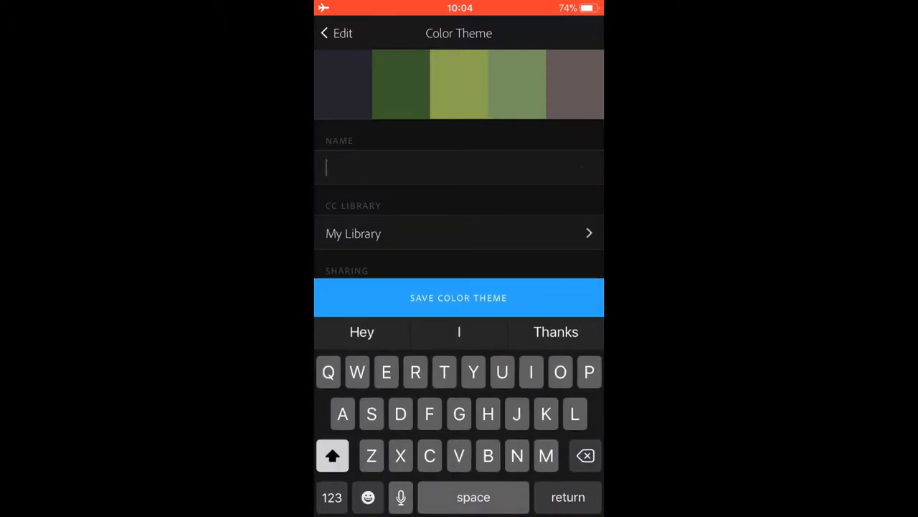
text(Outs)
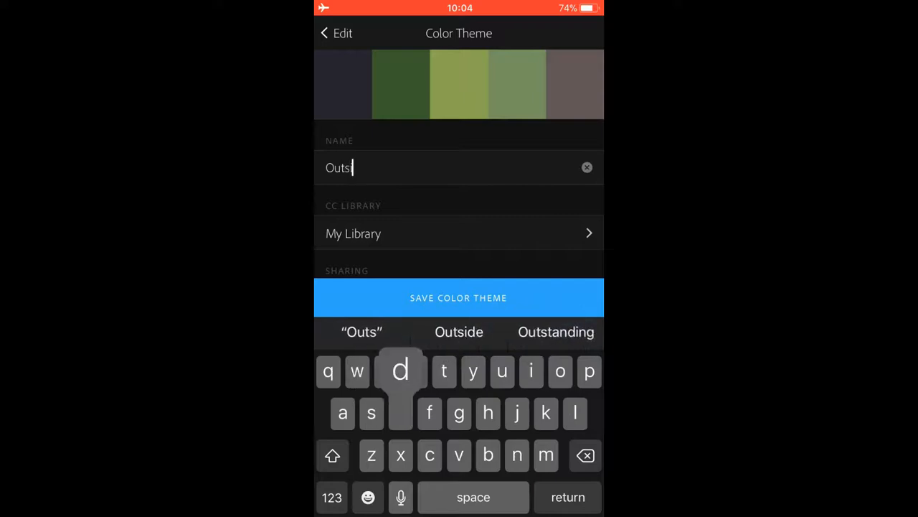
click(459, 331)
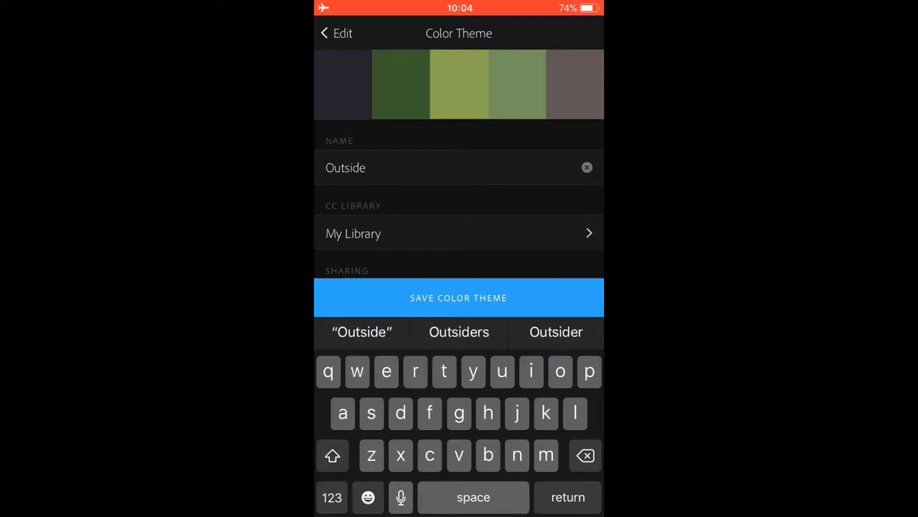
- Store the theme in the outdoors library, keep it private, and save it
click(459, 232)
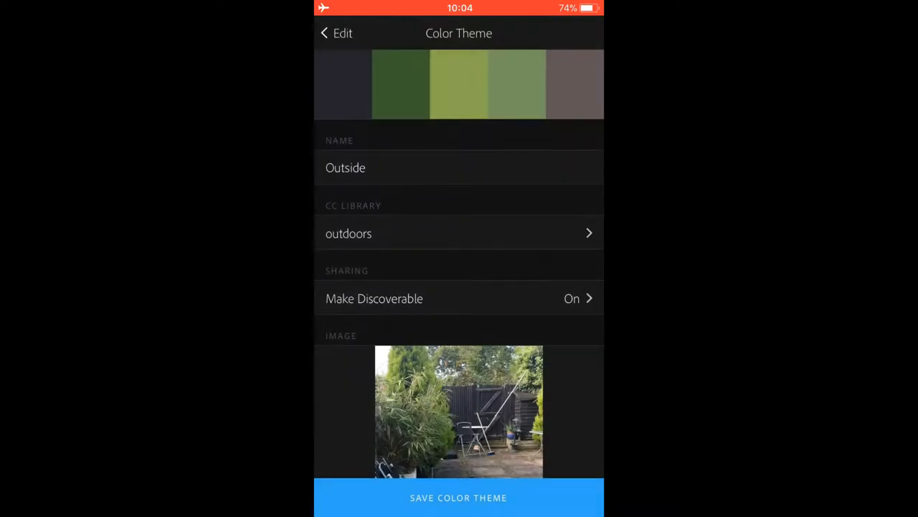
click(459, 297)
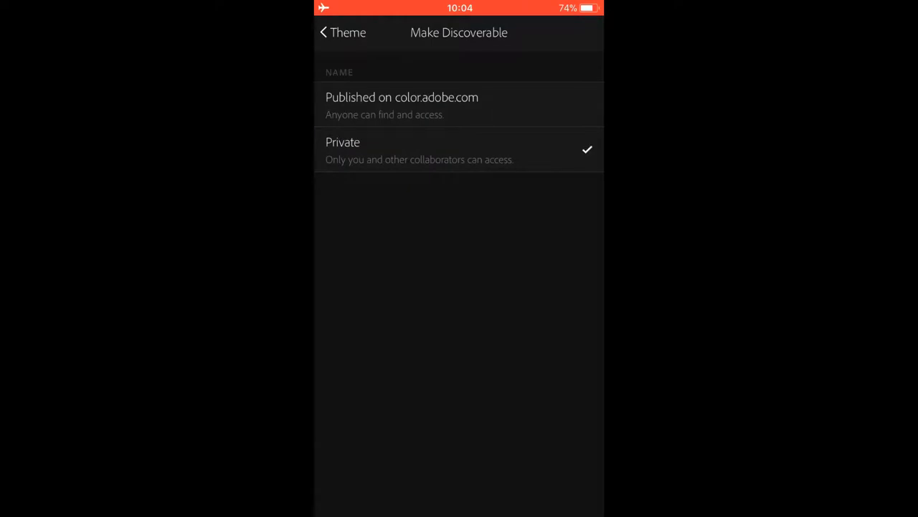
click(337, 32)
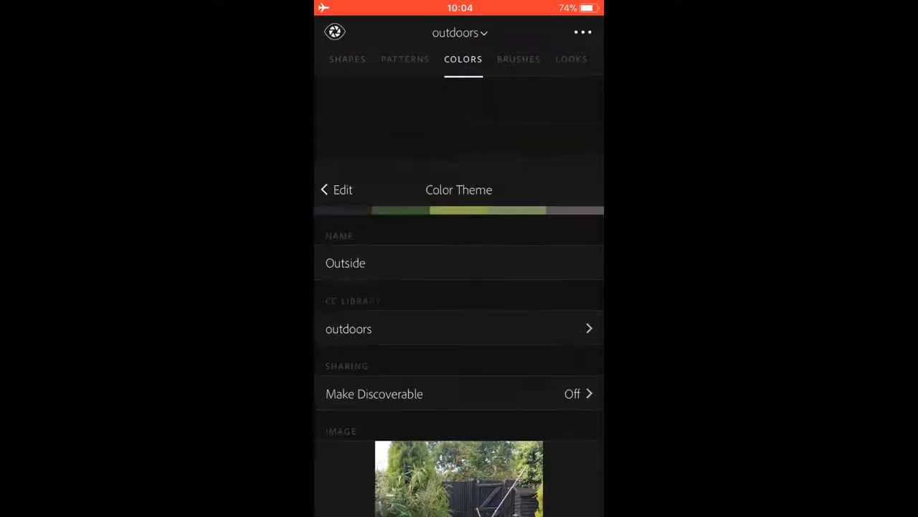
click(338, 189)
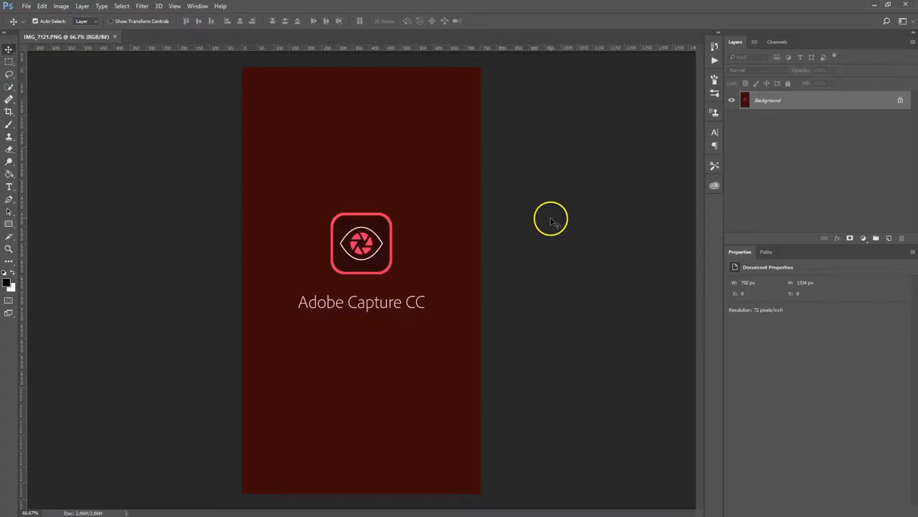
mouse_move(608, 246)
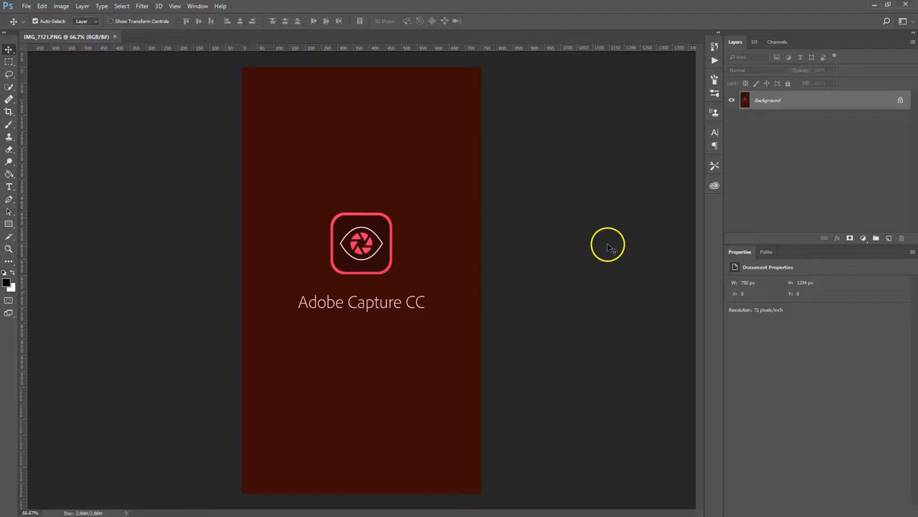
mouse_move(715, 186)
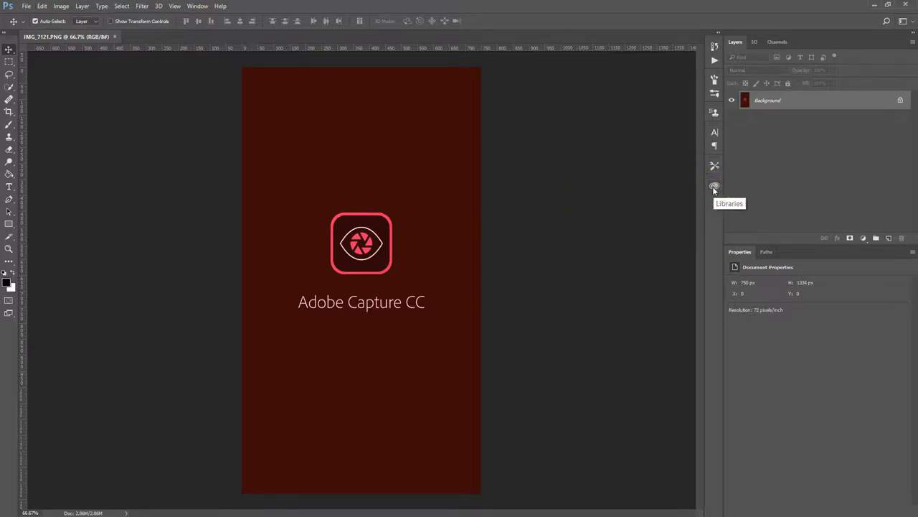
- Show the Window menu's list of panels to reach Libraries
click(198, 6)
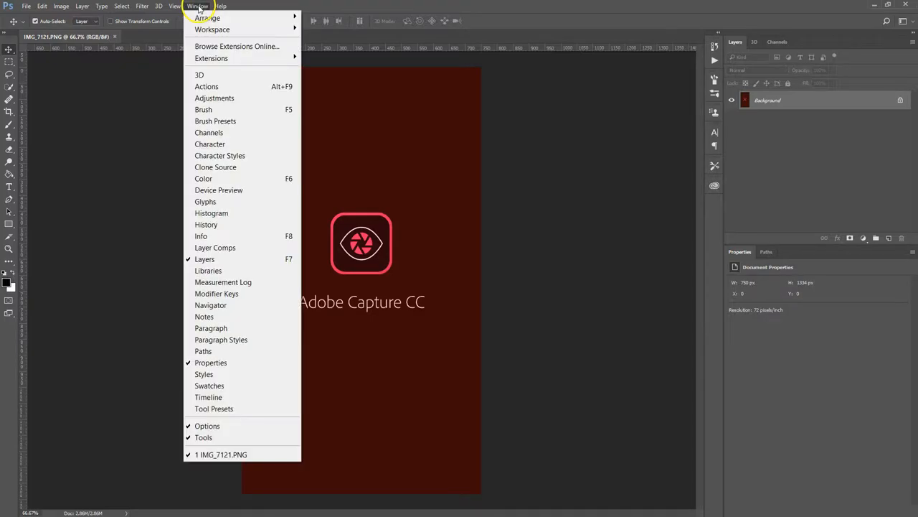
mouse_move(208, 270)
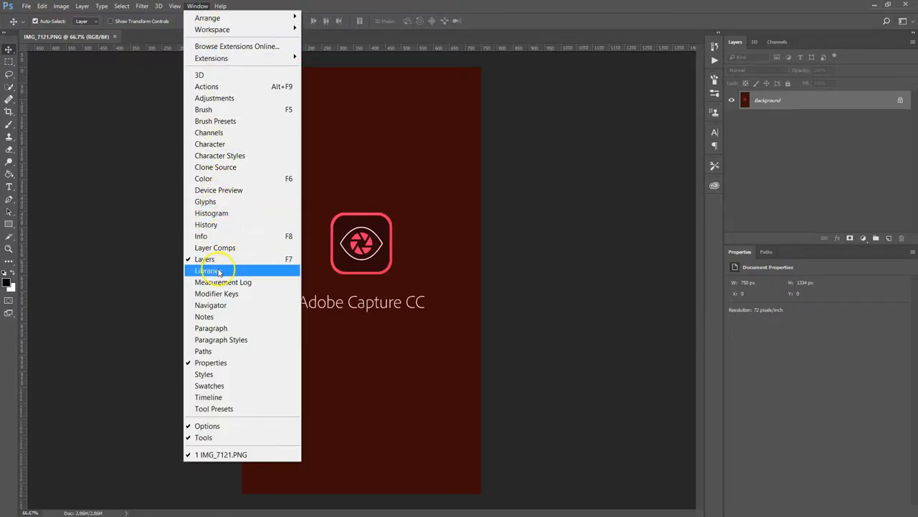
mouse_move(560, 215)
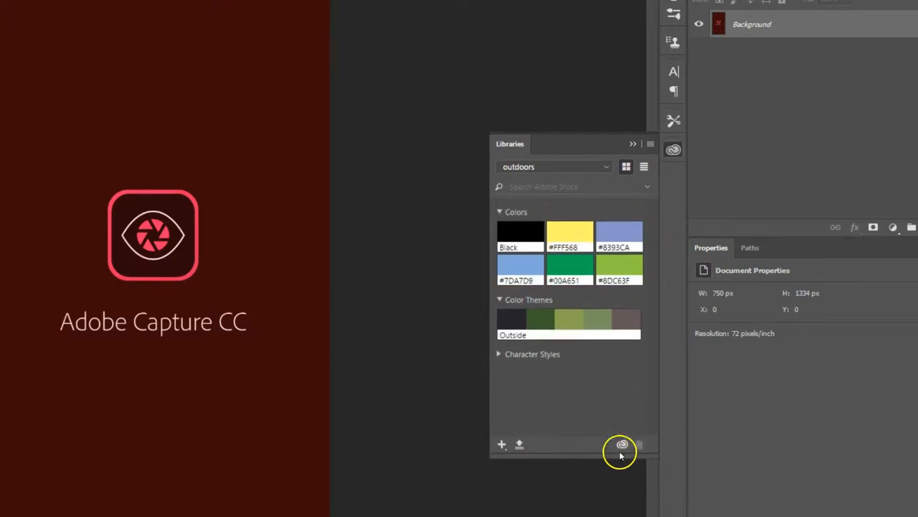
mouse_move(594, 350)
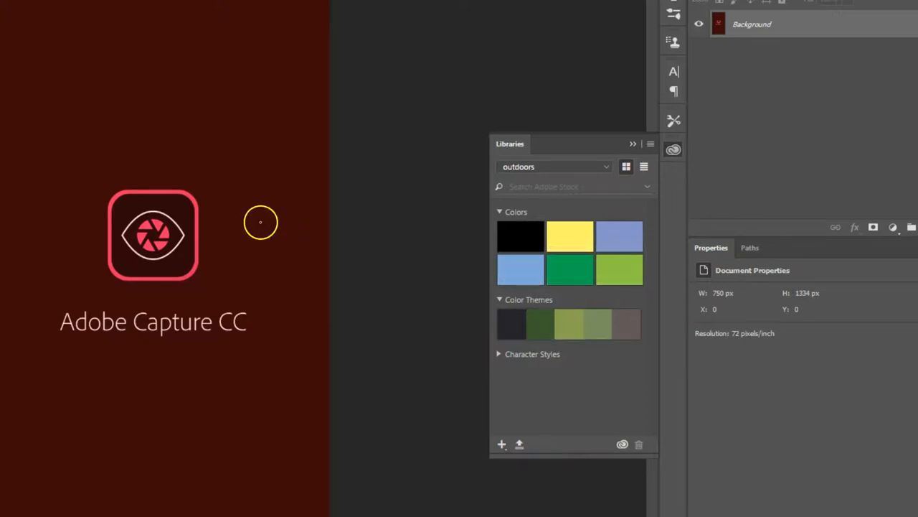
mouse_move(256, 188)
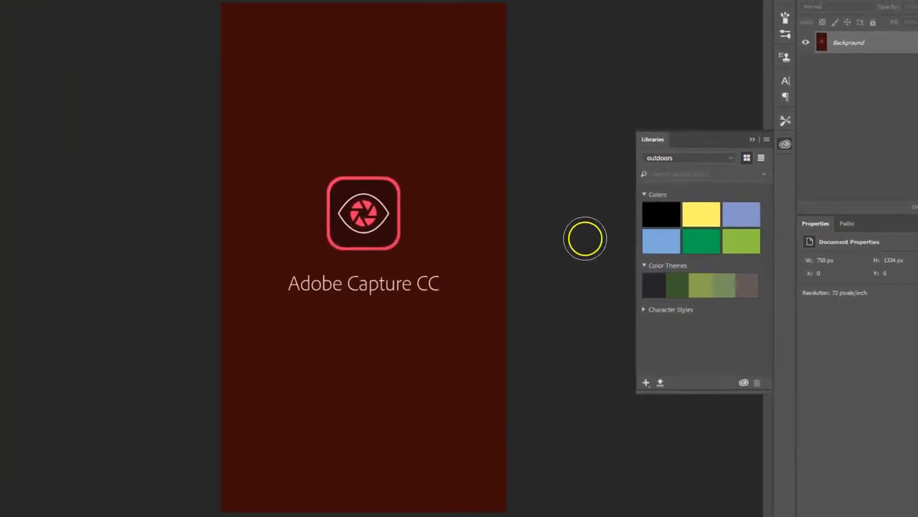
mouse_move(660, 250)
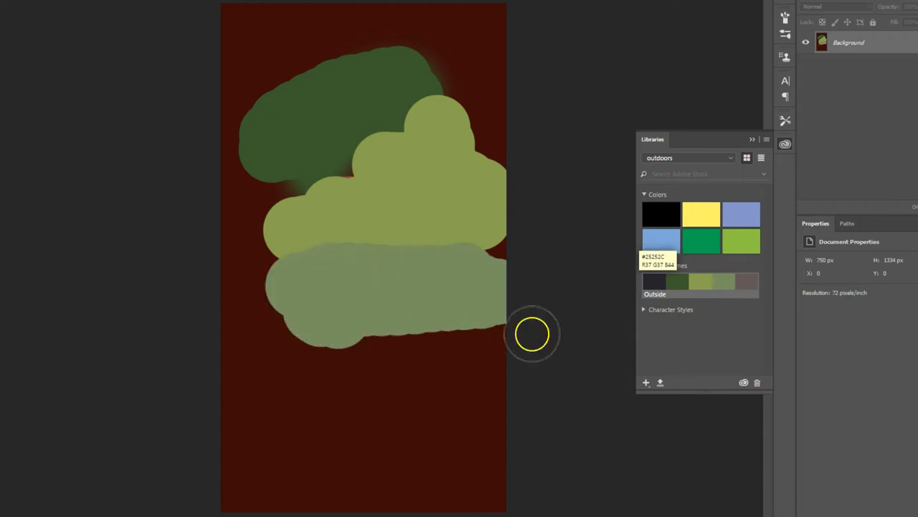
- Paint a stroke in an Outside theme colour across the canvas
drag(531, 333, 347, 361)
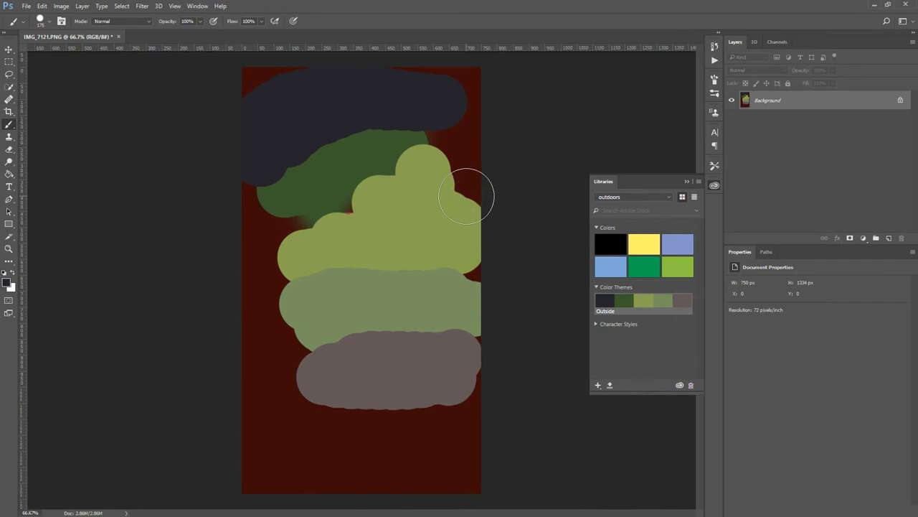
mouse_move(224, 276)
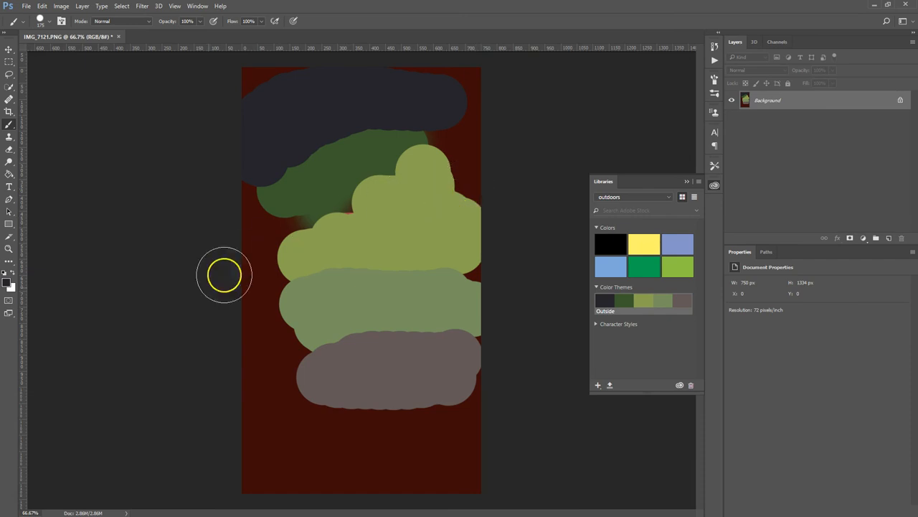